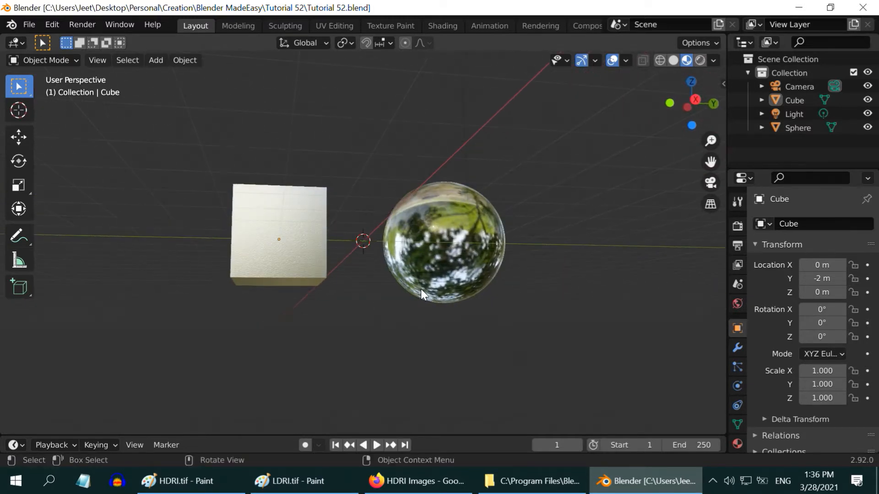
# Disable Scene World in Viewport Shading so the built-in HDRI lights the cube and sphere preview
pyautogui.click(671, 60)
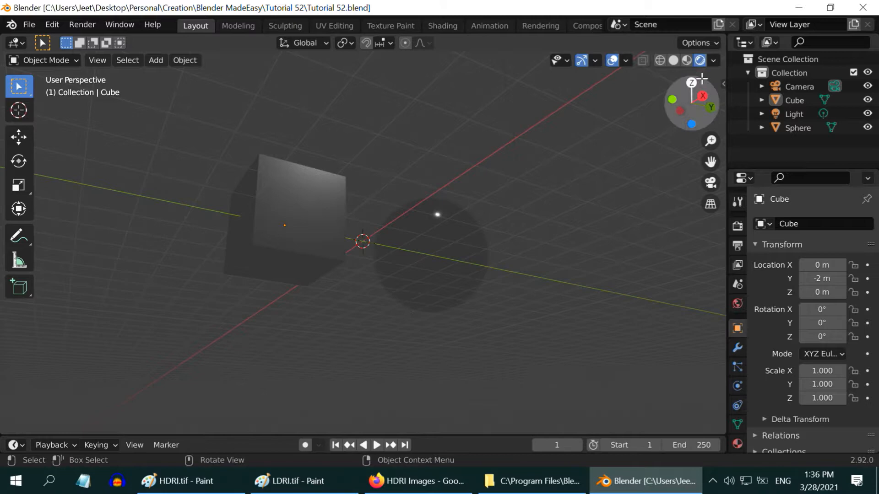
pyautogui.click(713, 60)
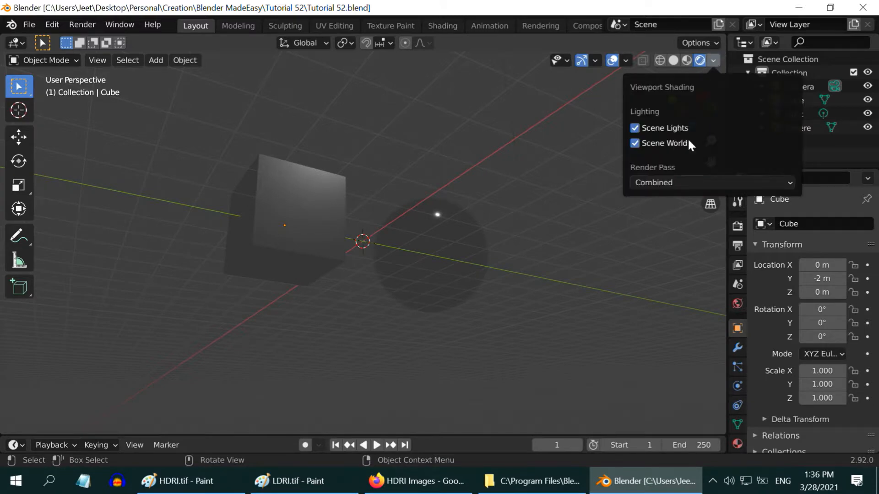
pyautogui.click(634, 143)
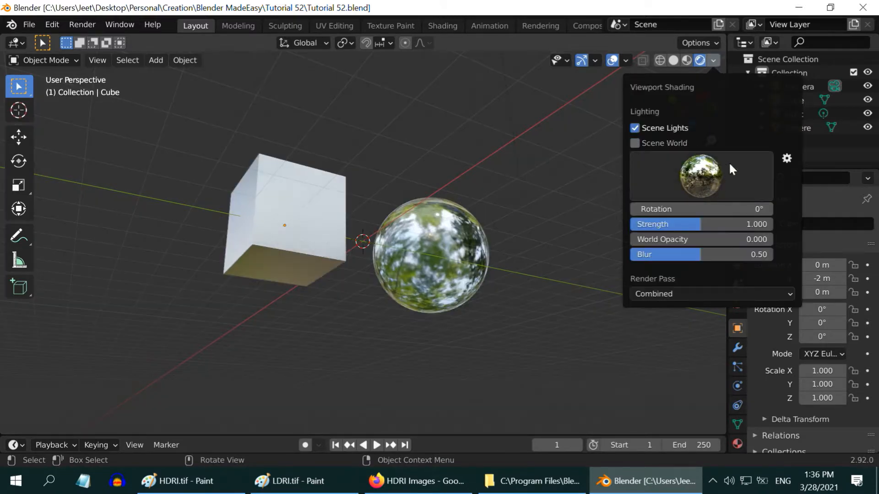
pyautogui.click(378, 357)
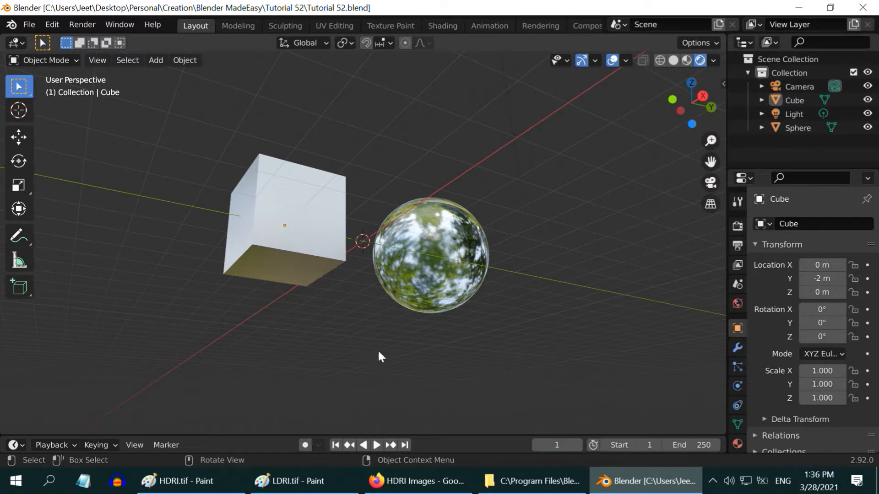
pyautogui.moveTo(475, 351)
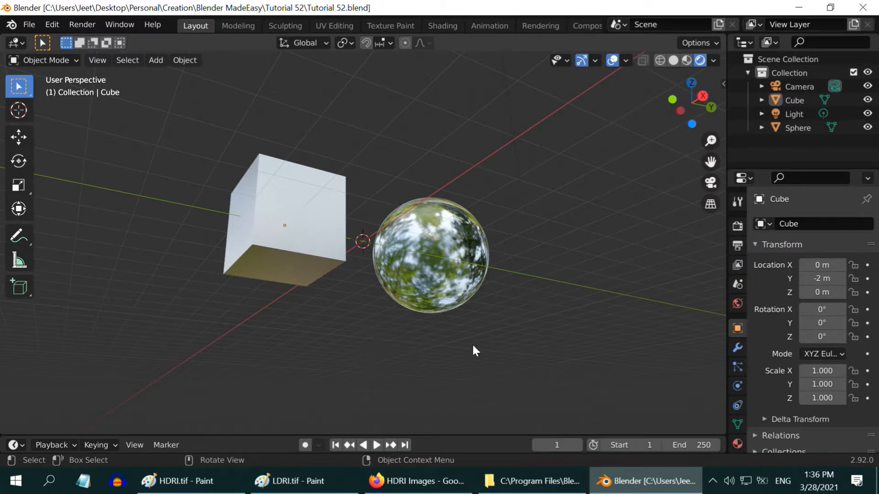
pyautogui.moveTo(354, 331)
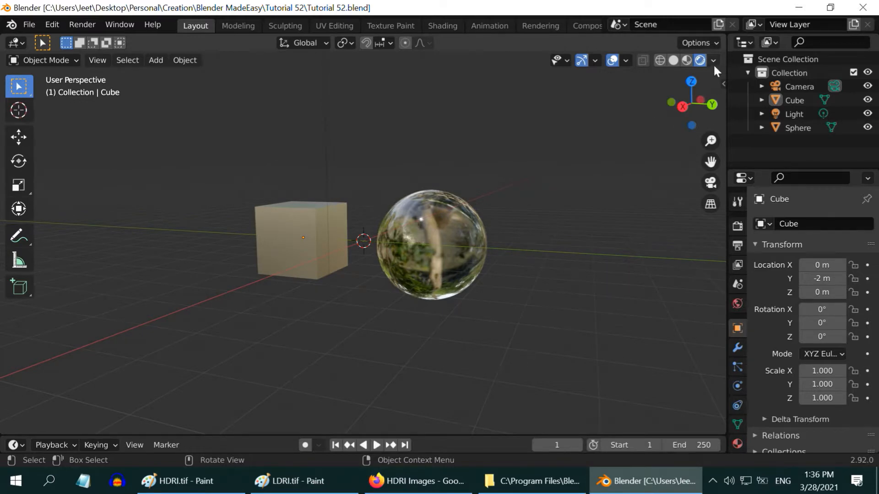
# Switch from Blender to Firefox to search Google Images for 'HDRI Images'
pyautogui.click(674, 60)
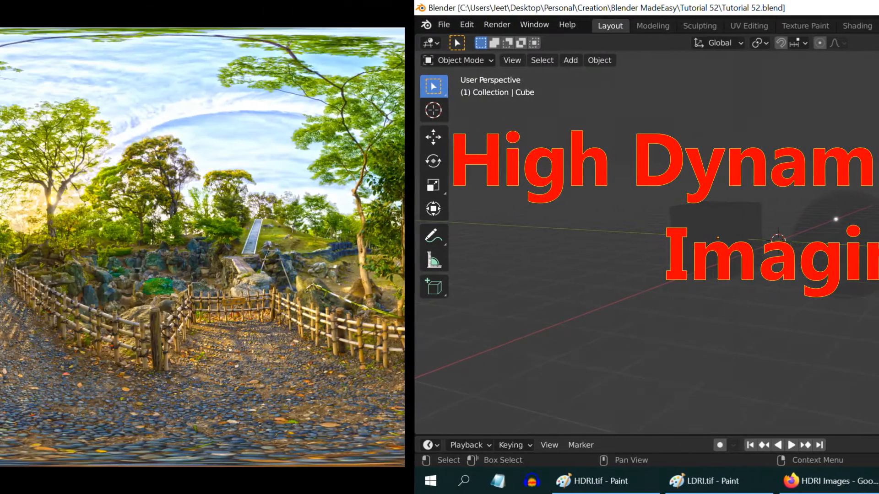
pyautogui.click(832, 480)
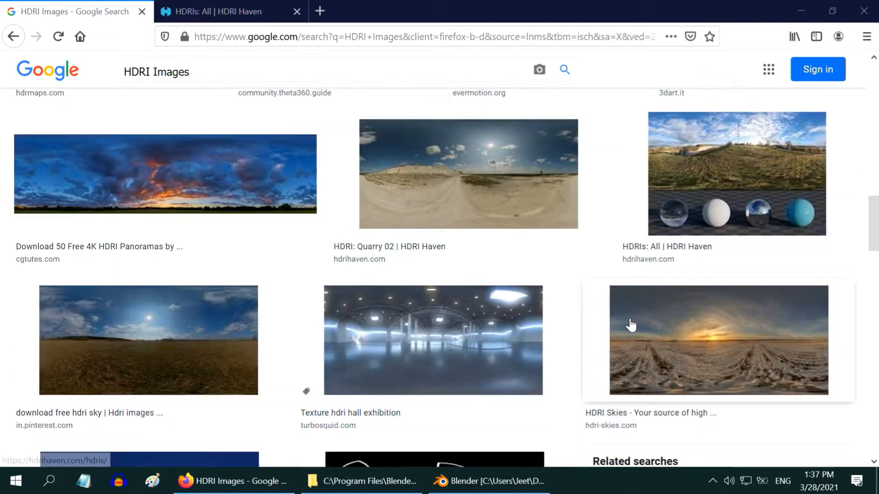
# Scroll through the Google image results for HDRI panoramas
pyautogui.scroll(3)
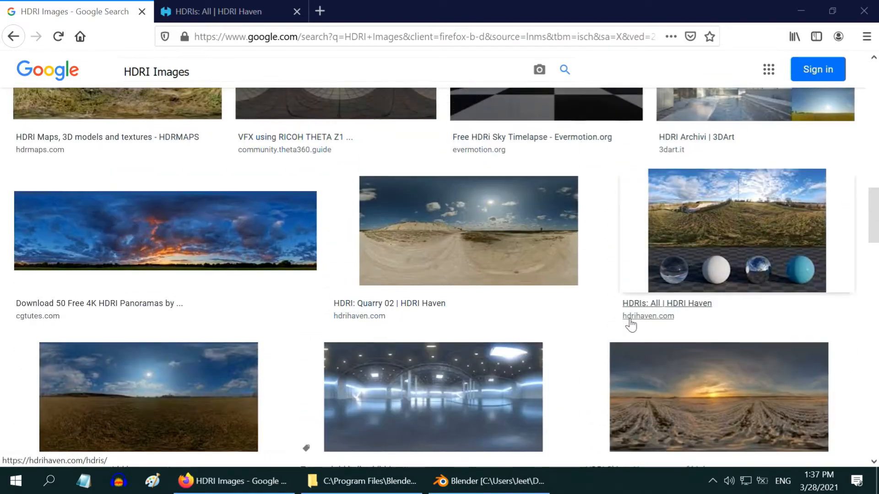
pyautogui.scroll(-3)
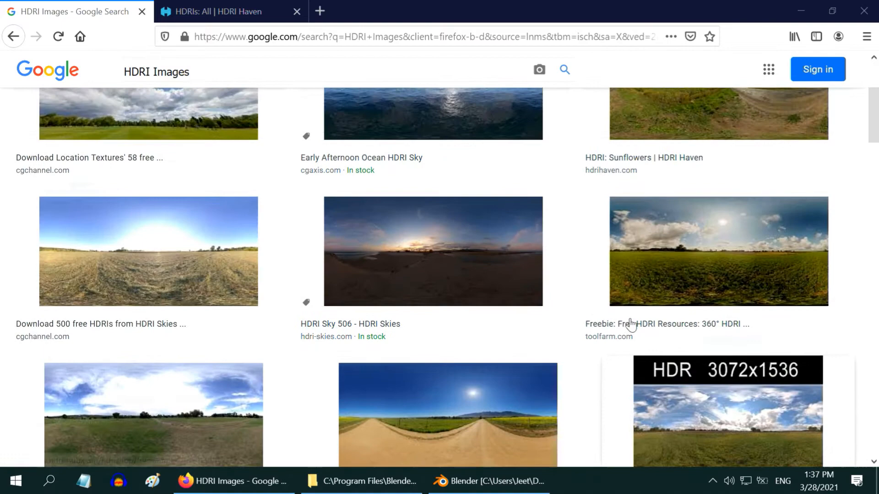
pyautogui.scroll(3)
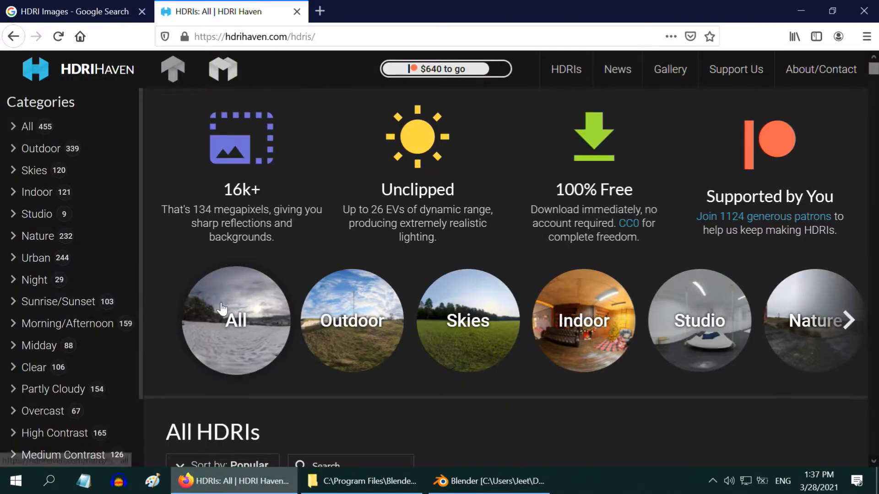
pyautogui.moveTo(583, 320)
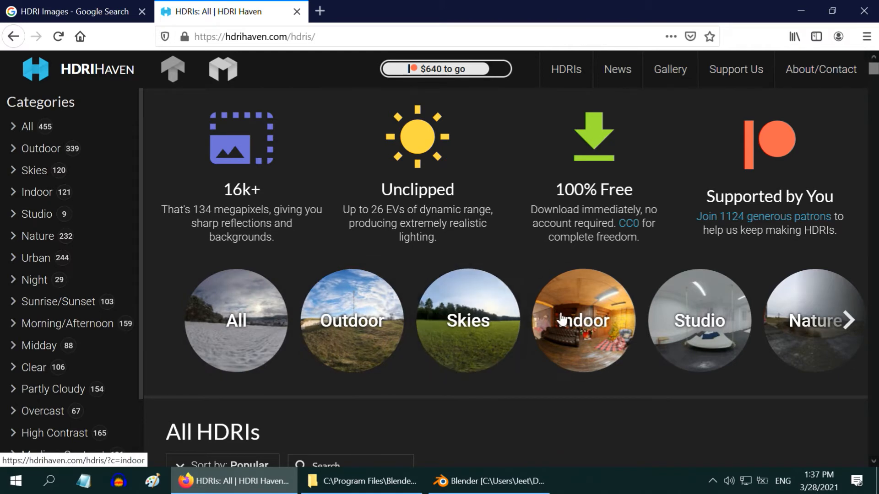
pyautogui.moveTo(637, 350)
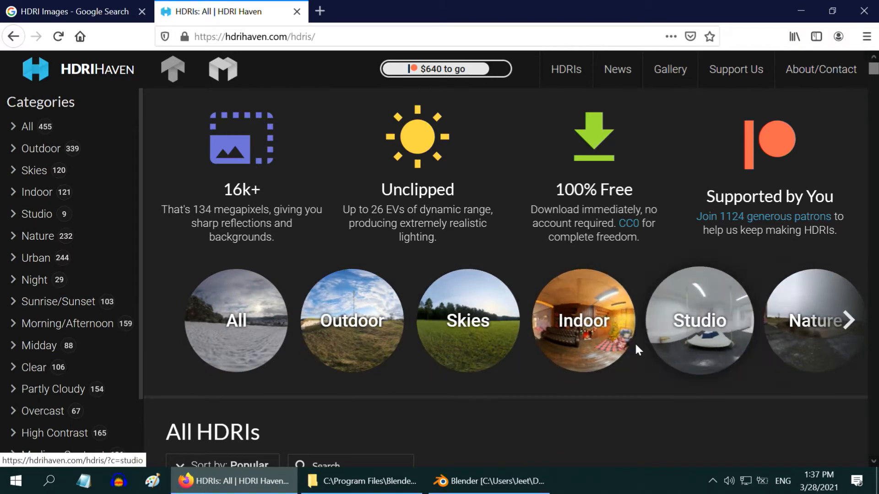
pyautogui.moveTo(268, 377)
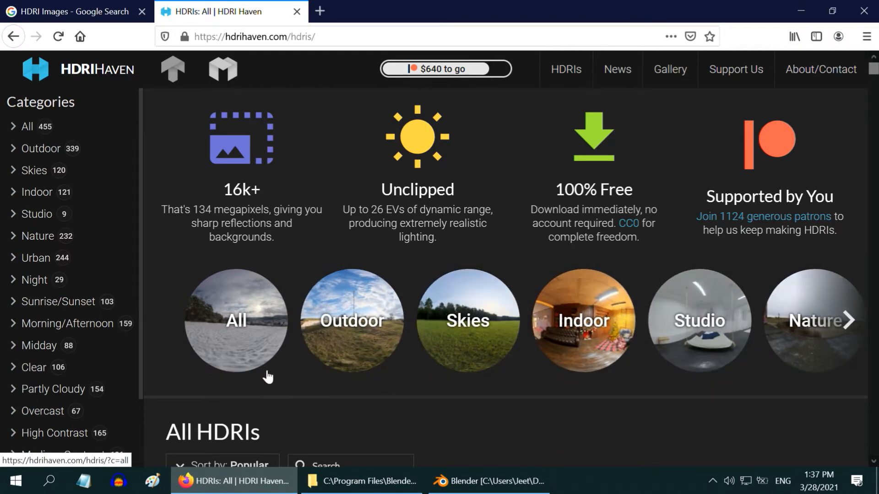
pyautogui.moveTo(396, 377)
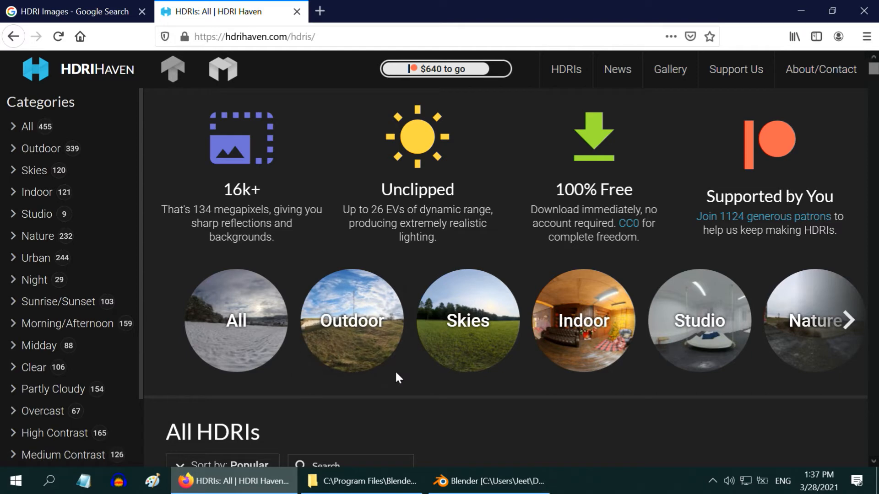
# Browse into Blender's datafiles > studiolights > world folder in File Explorer
pyautogui.click(361, 481)
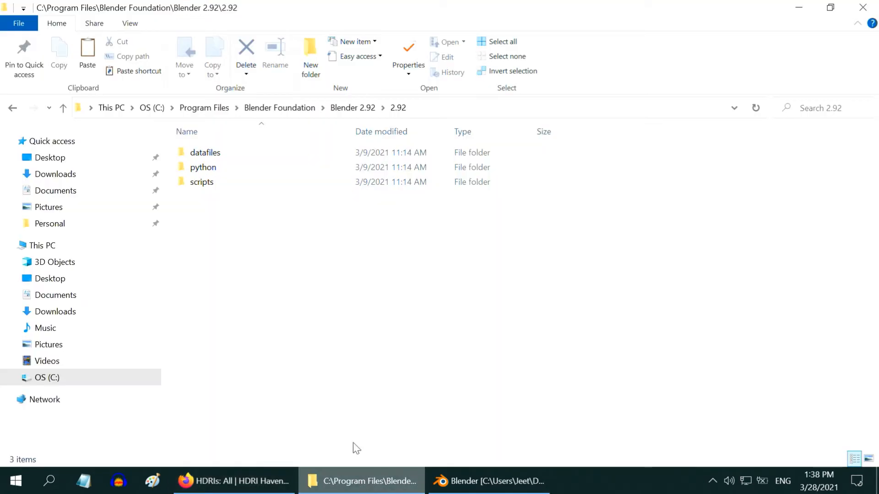
pyautogui.moveTo(259, 139)
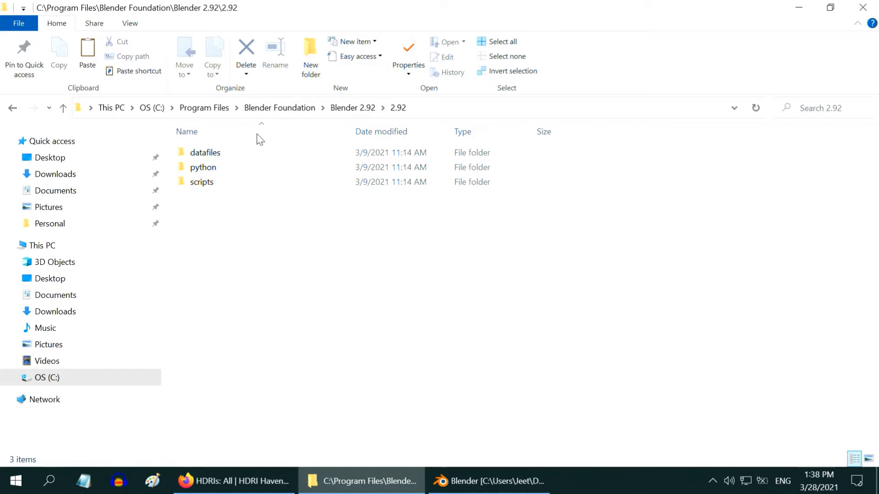
pyautogui.moveTo(219, 192)
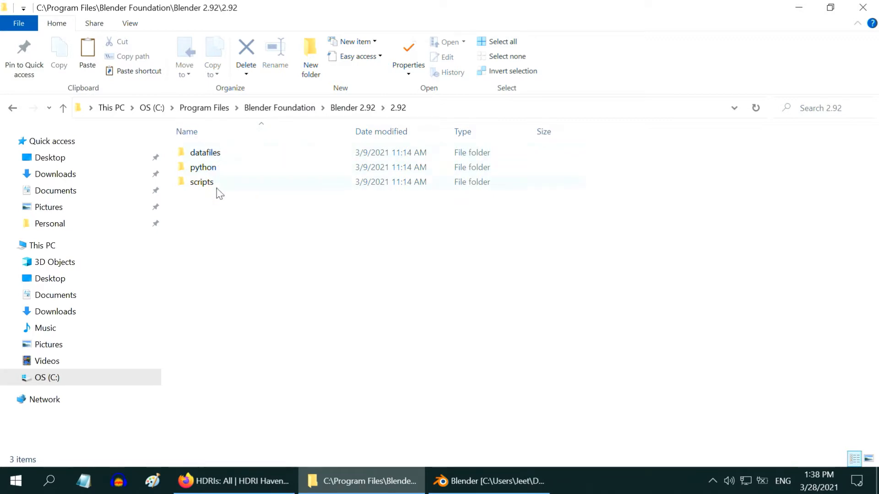
pyautogui.doubleClick(205, 152)
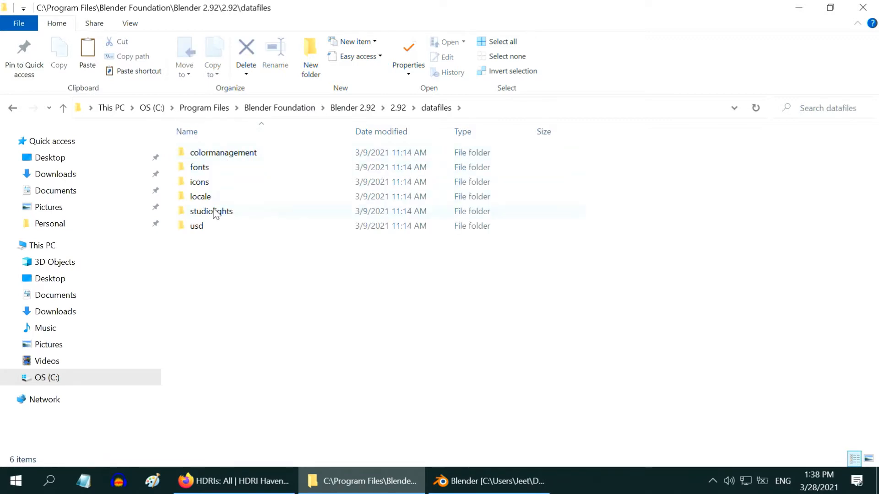
pyautogui.doubleClick(212, 212)
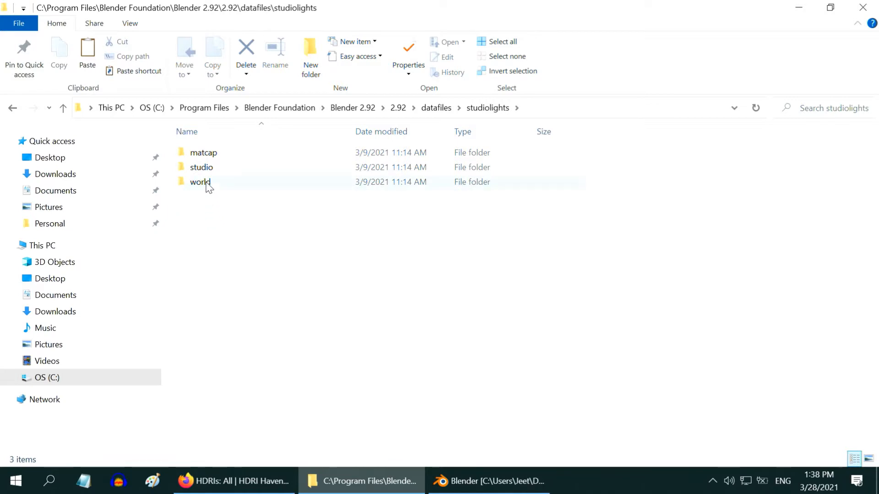
pyautogui.doubleClick(200, 167)
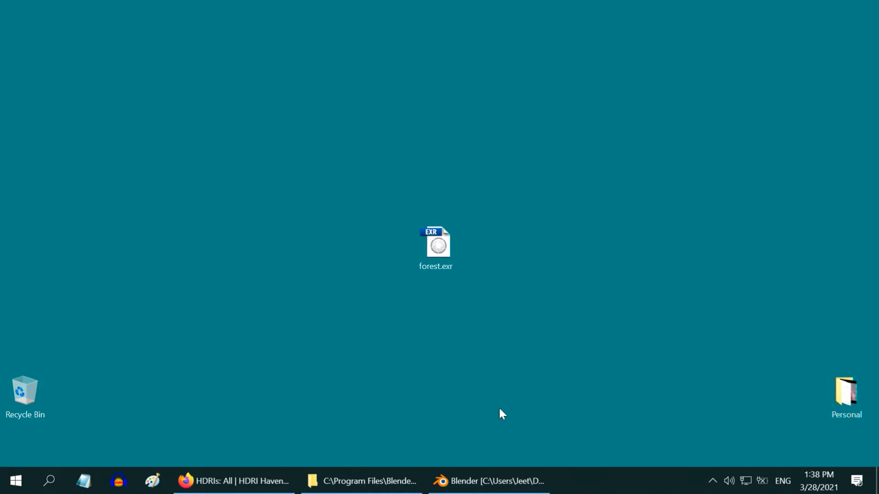
# Back in Blender, feed an Environment Texture into the world's Color input
pyautogui.click(488, 481)
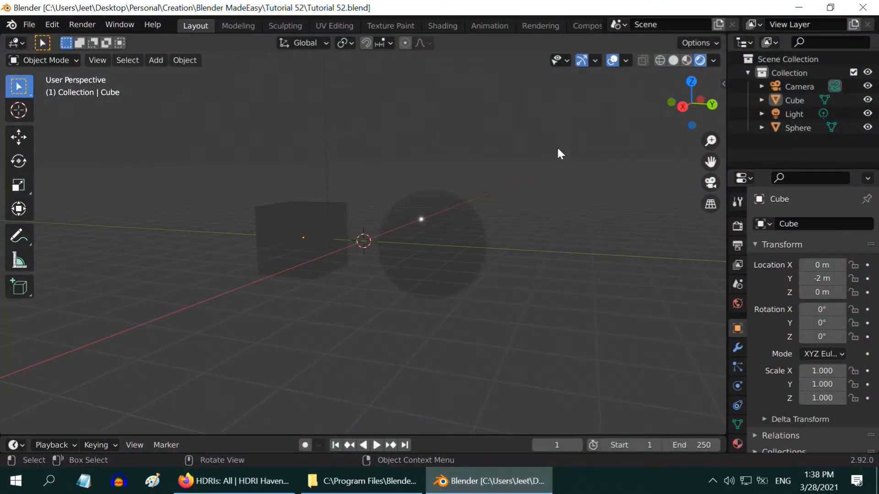
pyautogui.moveTo(300, 343)
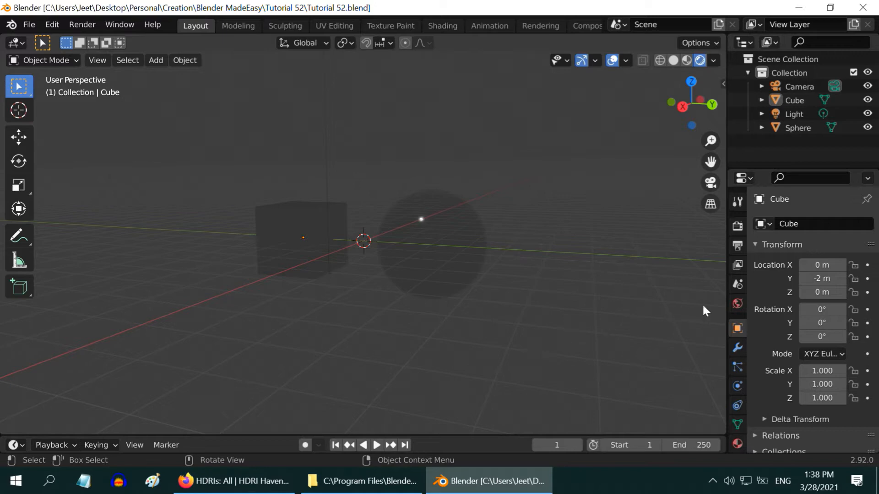
pyautogui.click(737, 304)
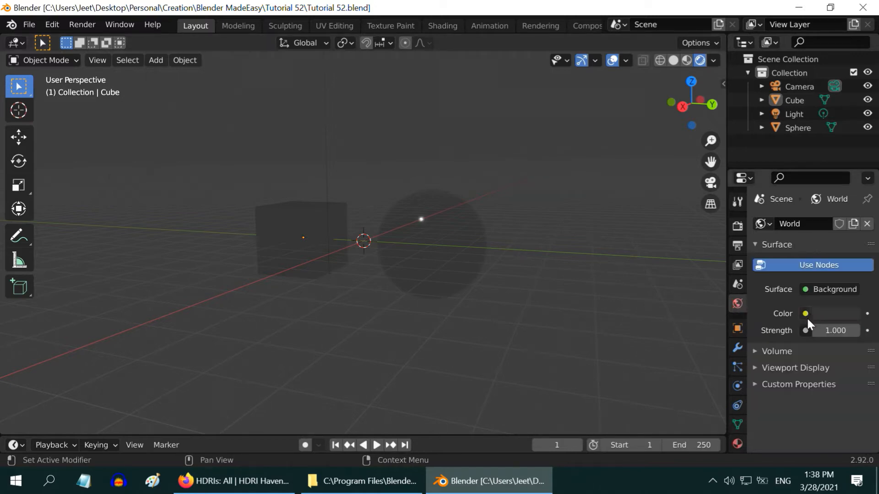
pyautogui.click(806, 313)
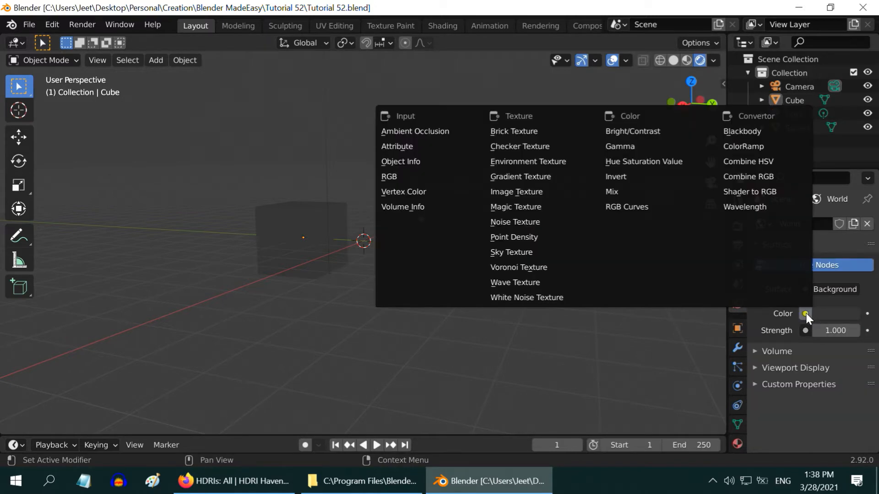
pyautogui.moveTo(556, 164)
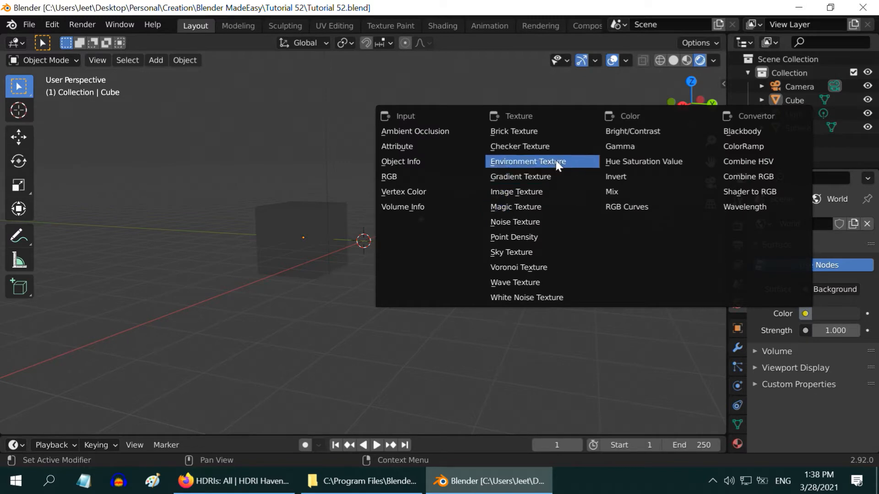
pyautogui.click(527, 161)
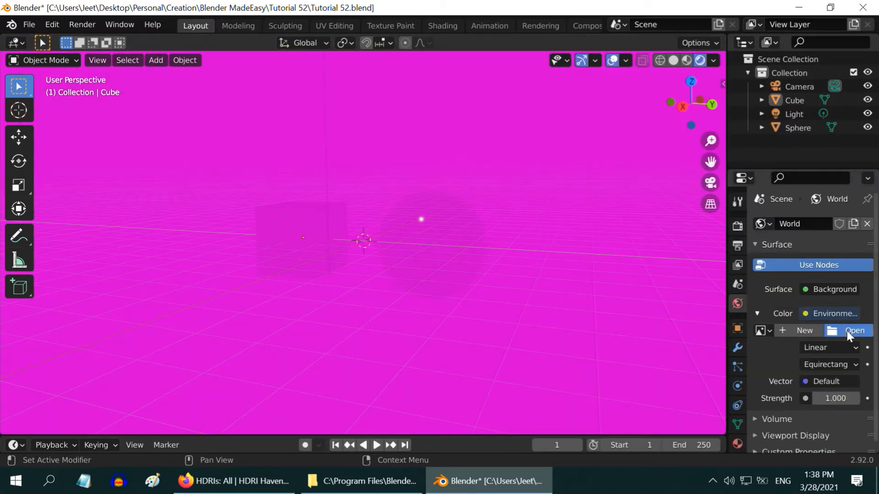
# Load forest.exr as the world environment image
pyautogui.click(855, 330)
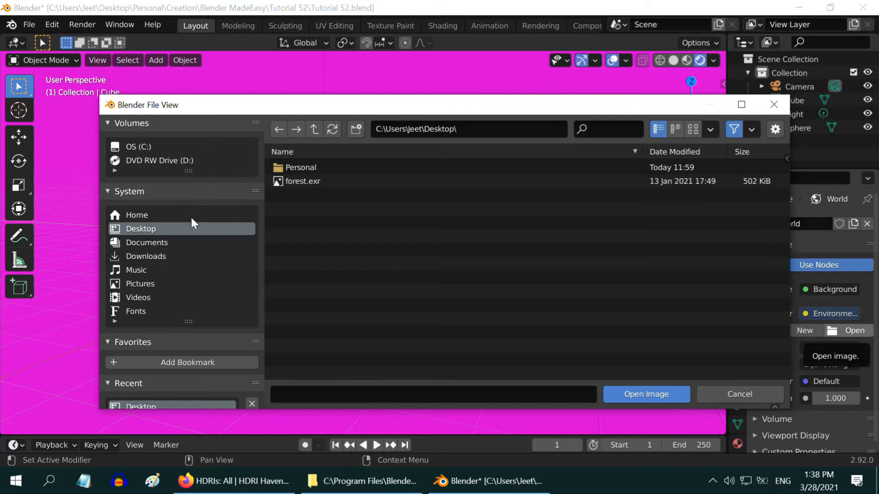
pyautogui.click(303, 182)
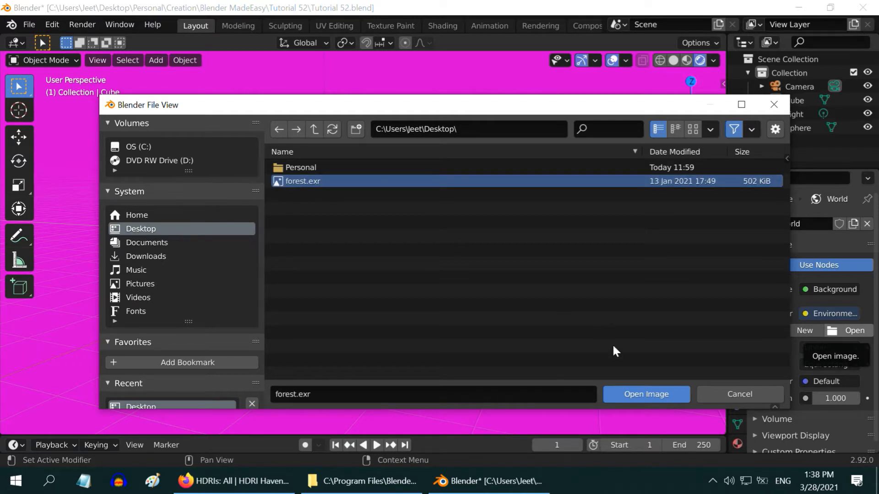
pyautogui.click(645, 395)
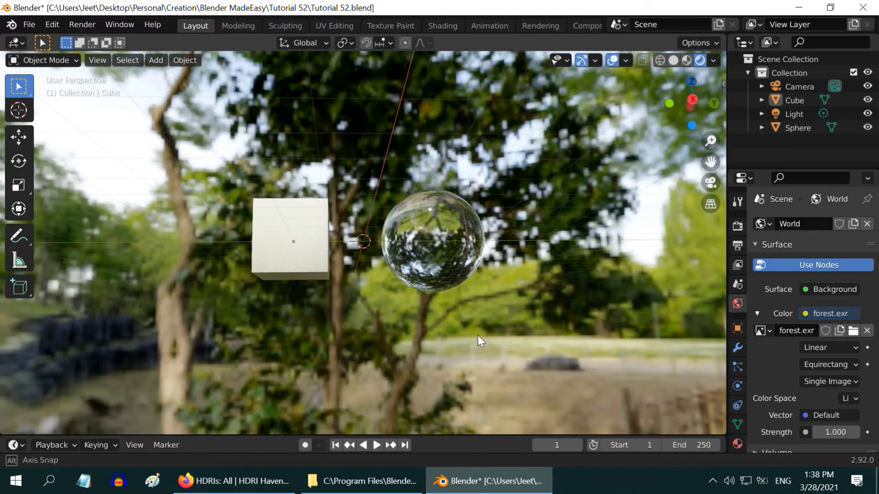
pyautogui.click(82, 24)
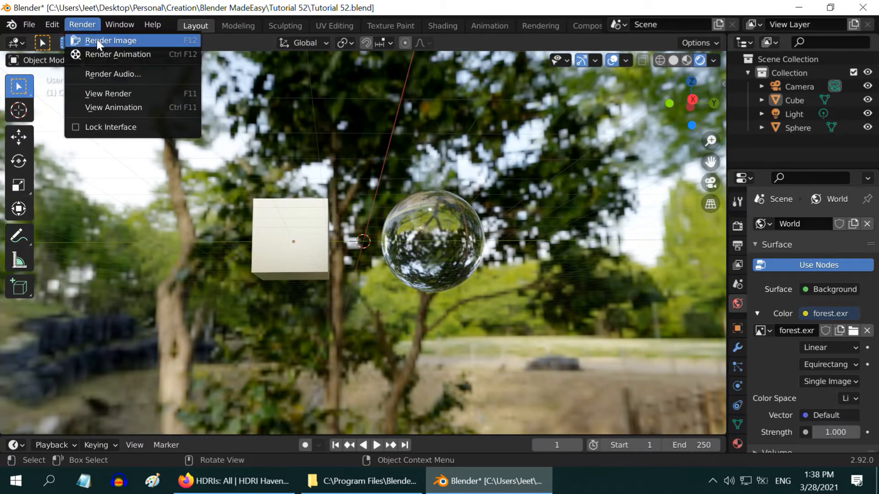
pyautogui.click(110, 40)
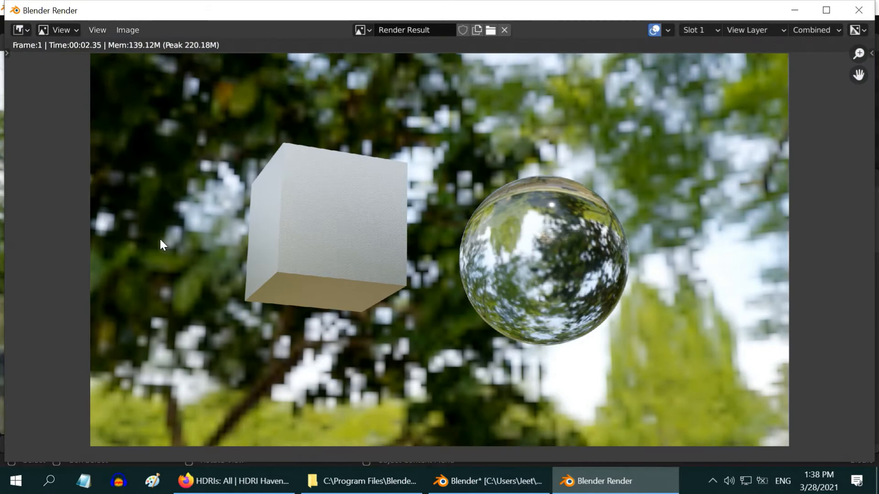
pyautogui.moveTo(540, 168)
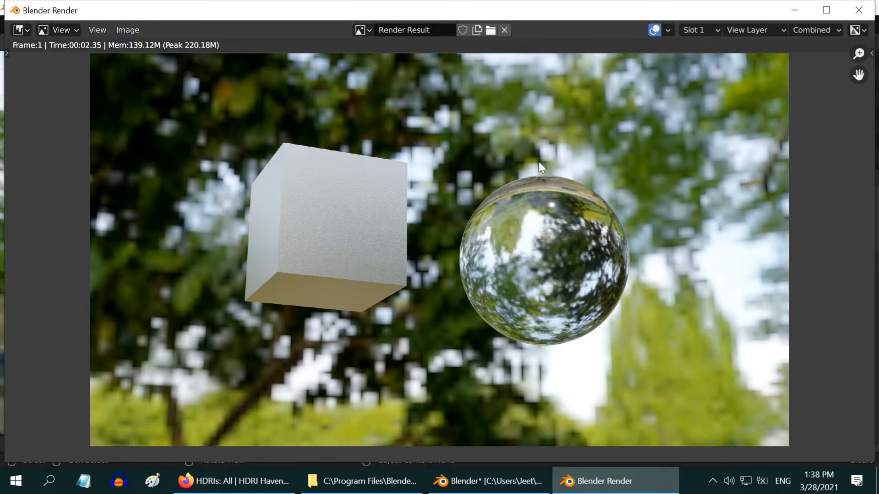
pyautogui.moveTo(462, 303)
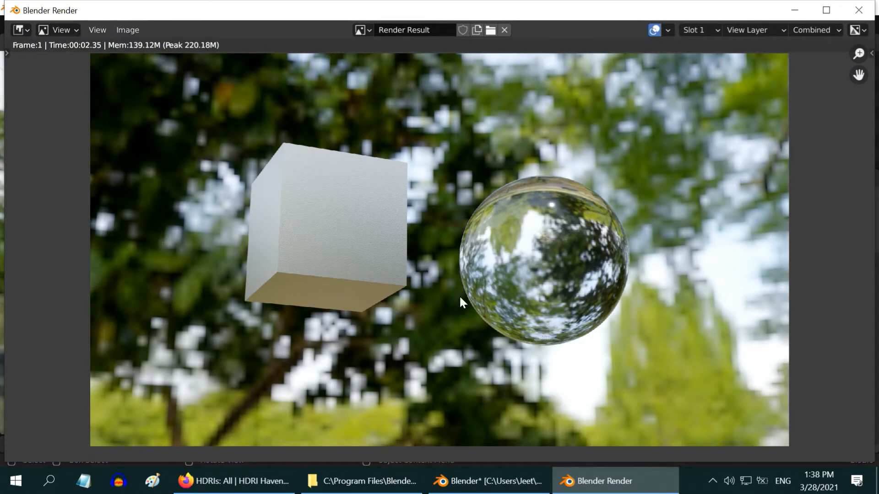
pyautogui.moveTo(565, 295)
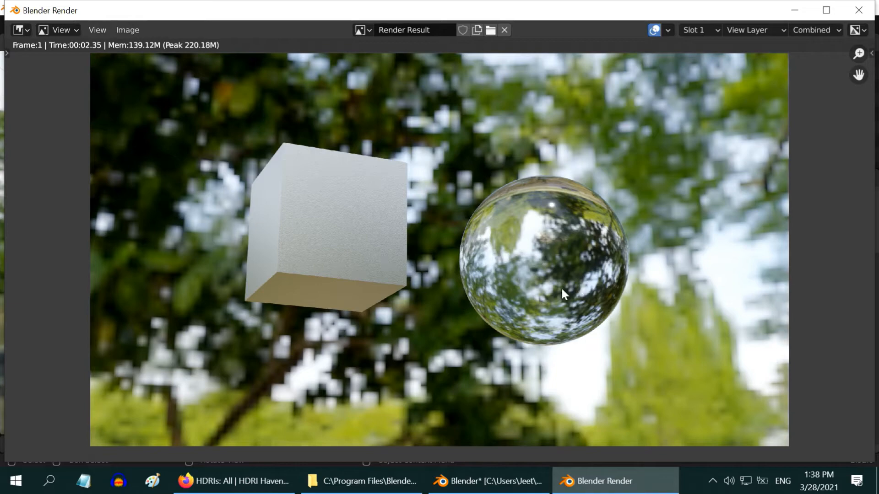
pyautogui.moveTo(516, 342)
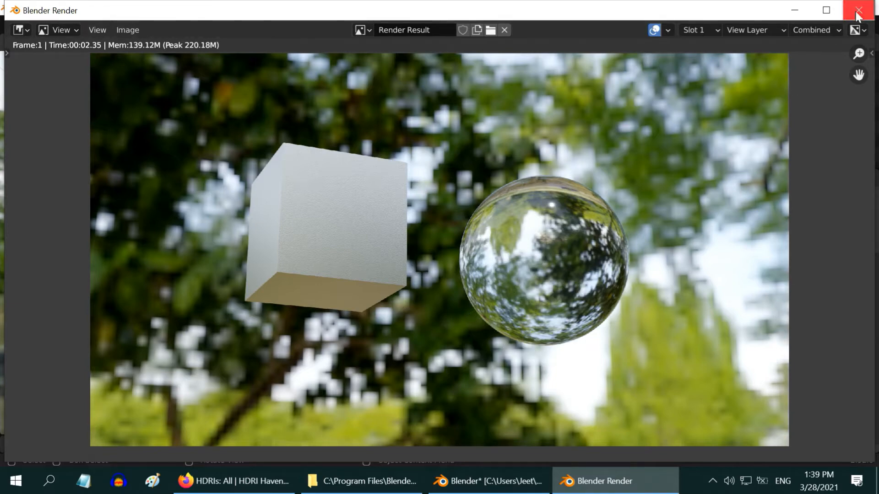
pyautogui.click(863, 10)
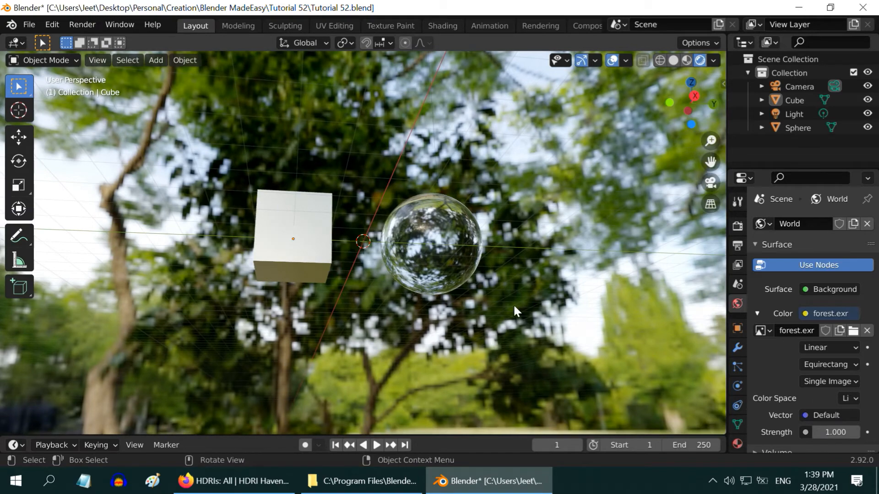
pyautogui.moveTo(650, 254)
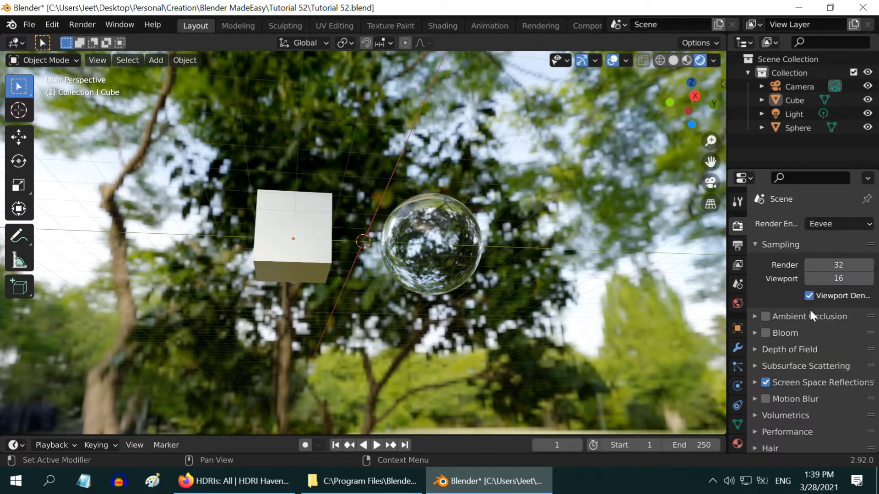
# Enable Film > Transparent in Render Properties so the forest background is hidden in renders
pyautogui.scroll(-3)
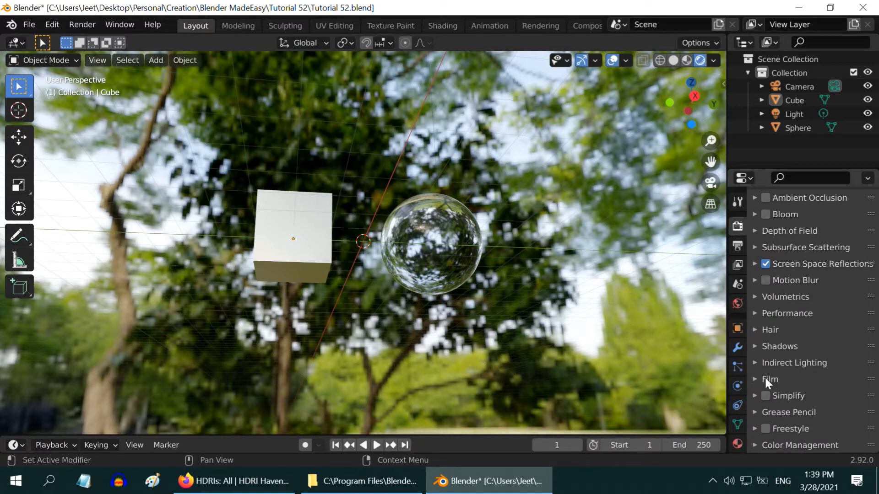
pyautogui.click(771, 380)
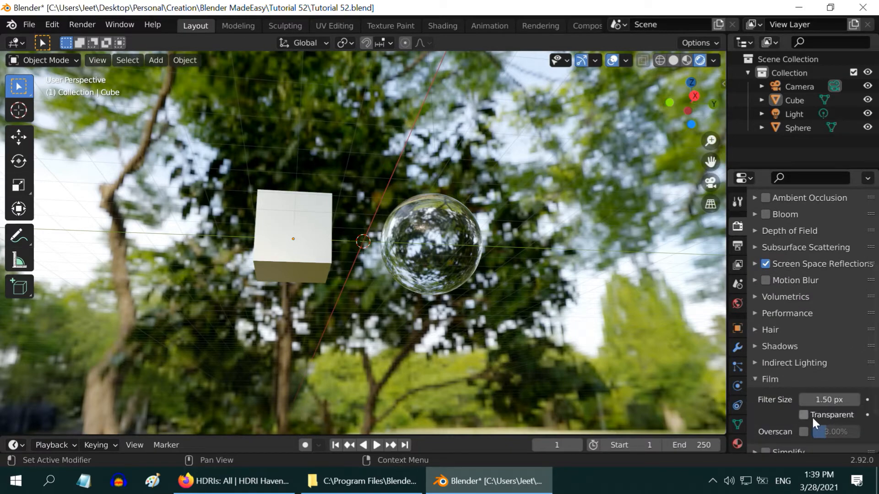
pyautogui.click(804, 415)
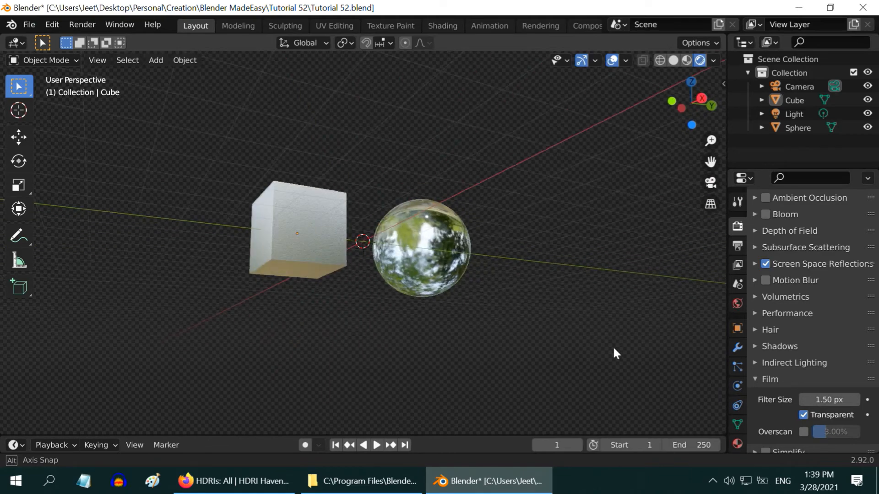
pyautogui.click(82, 25)
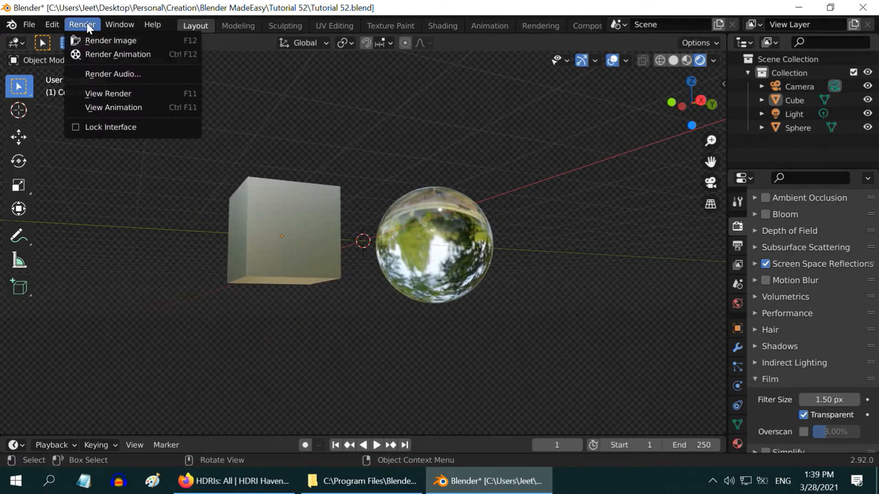
pyautogui.click(109, 40)
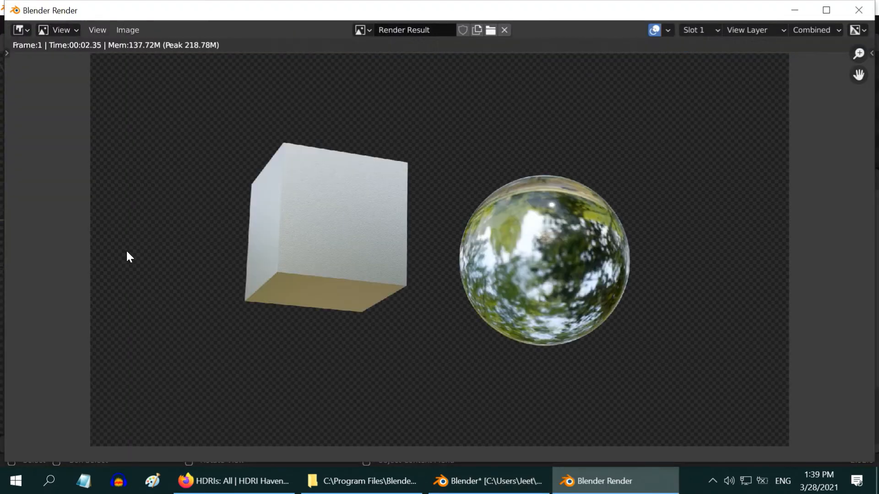
pyautogui.moveTo(650, 275)
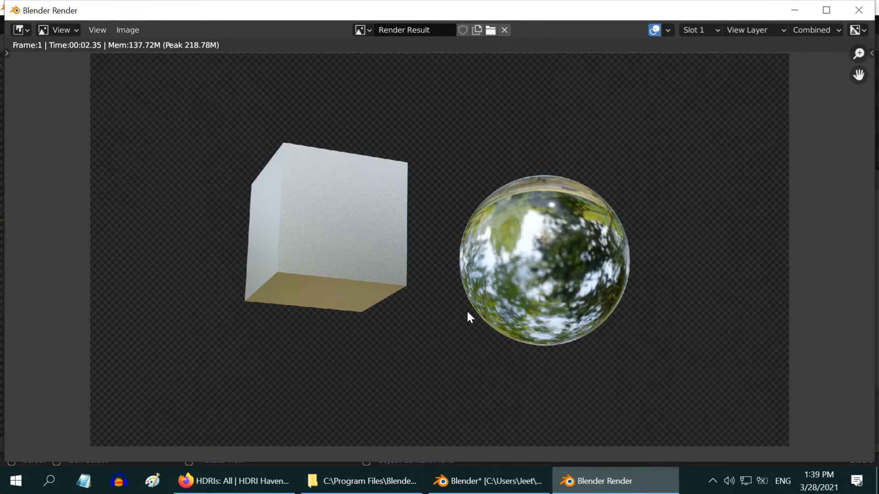
pyautogui.moveTo(767, 196)
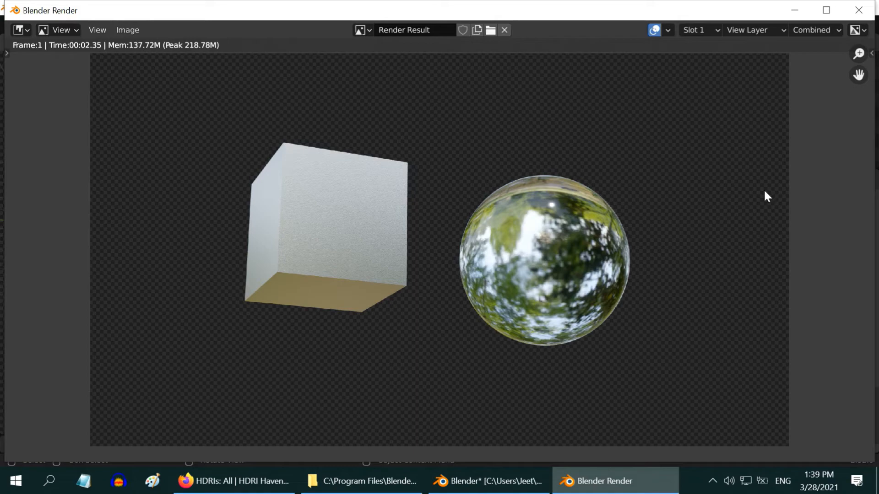
pyautogui.click(487, 481)
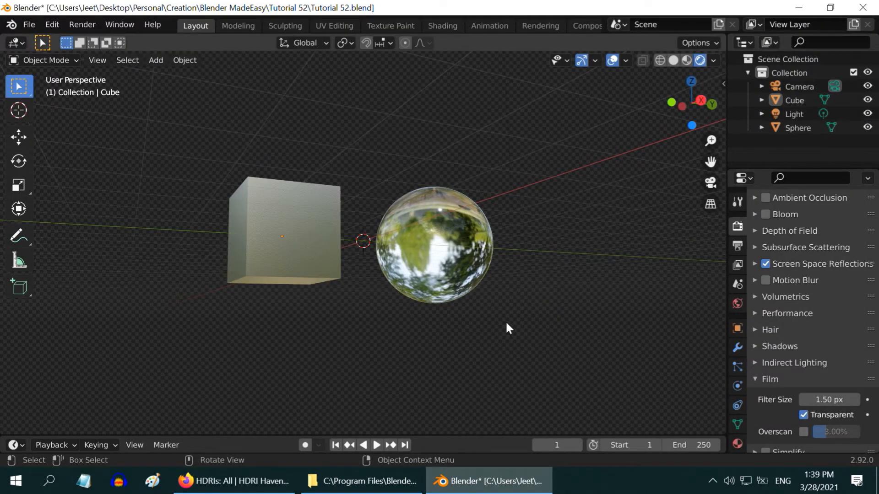
pyautogui.moveTo(383, 295)
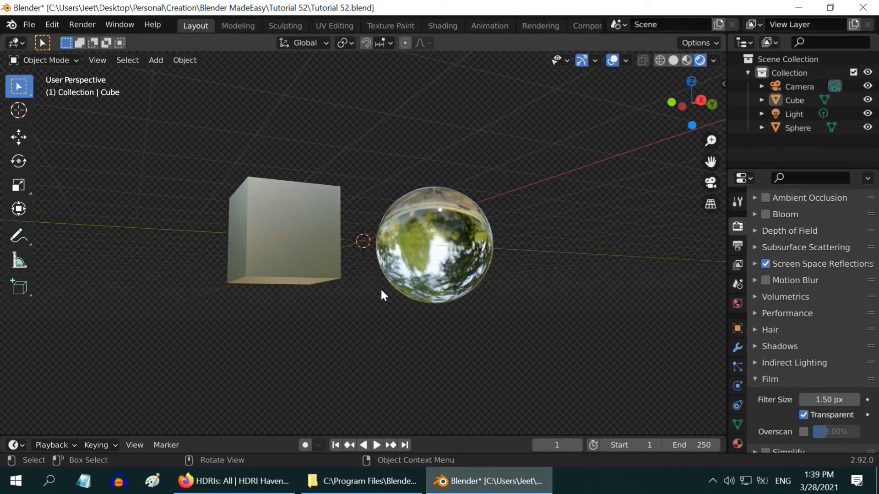
pyautogui.moveTo(264, 365)
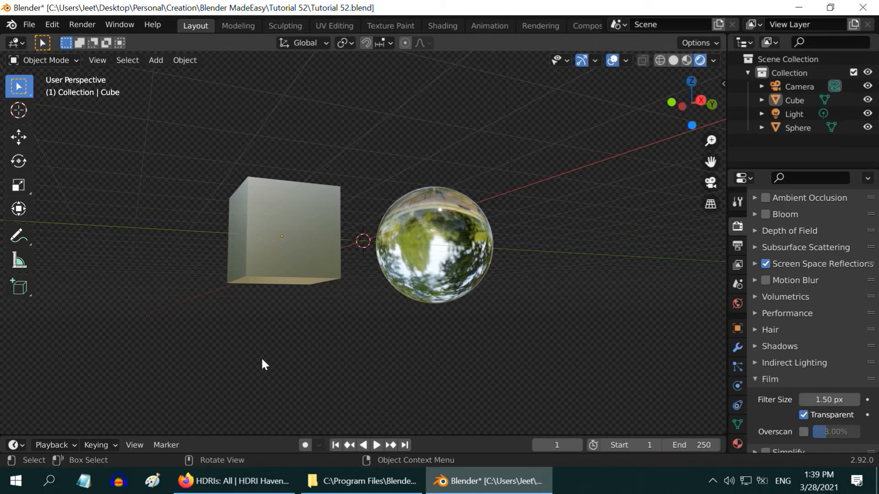
pyautogui.moveTo(537, 343)
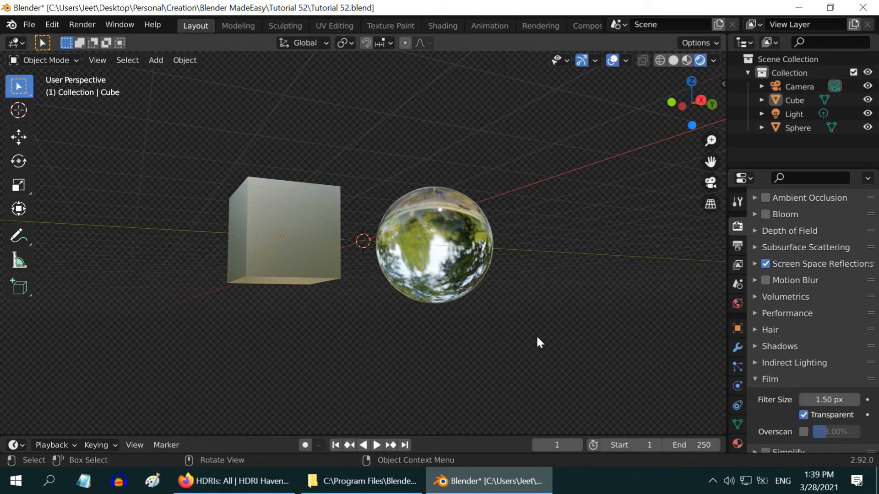
pyautogui.moveTo(737, 212)
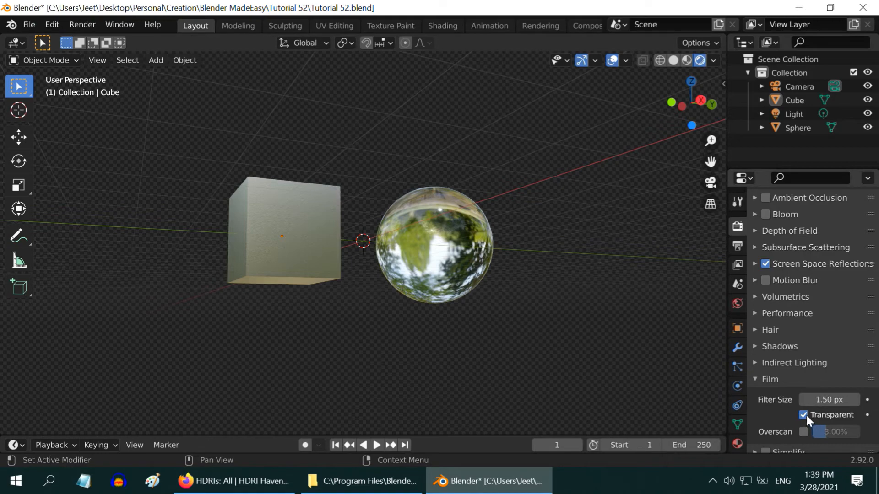
# Uncheck Film Transparent again and return to the World Properties settings
pyautogui.click(816, 415)
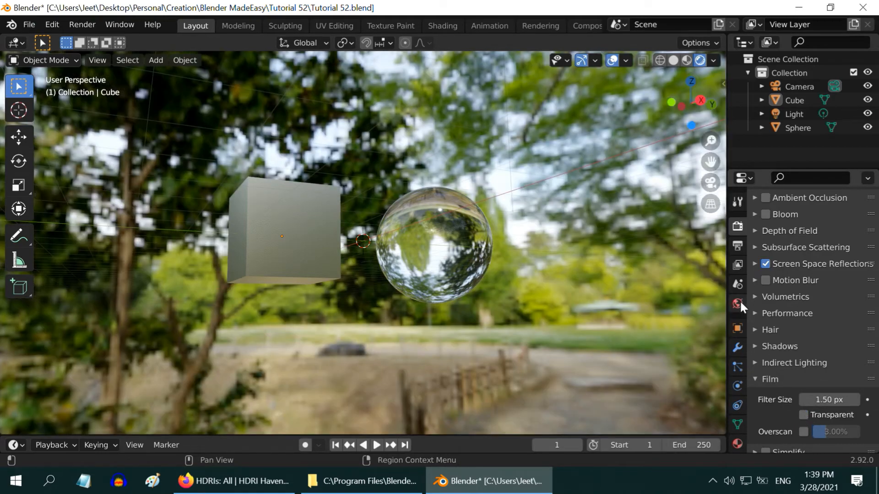
pyautogui.click(738, 303)
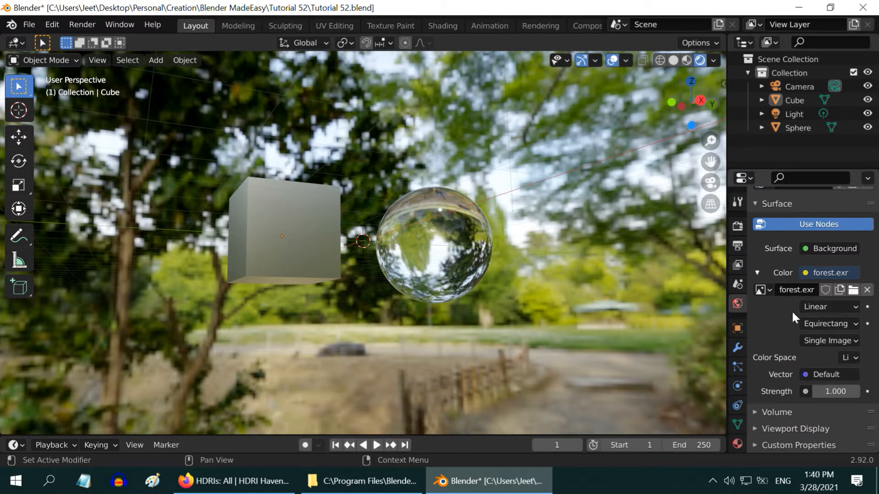
pyautogui.moveTo(49, 93)
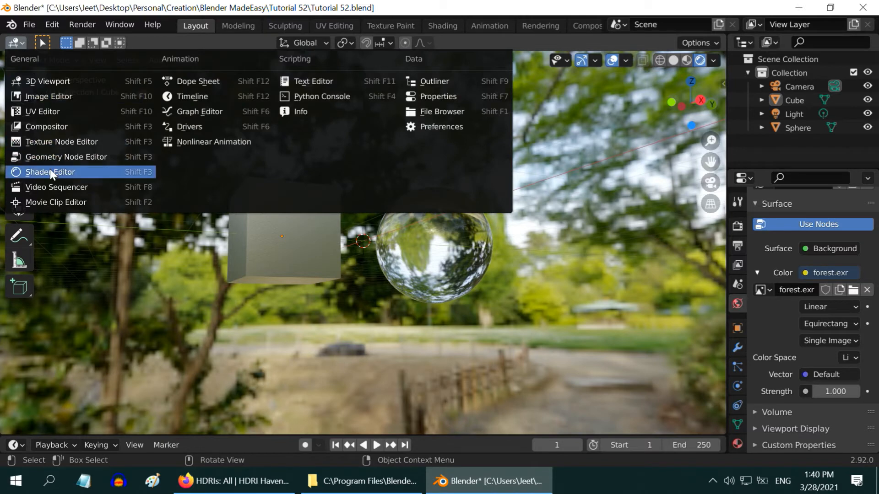
# Replace the 3D view with the Shader Editor showing the World node tree
pyautogui.click(51, 172)
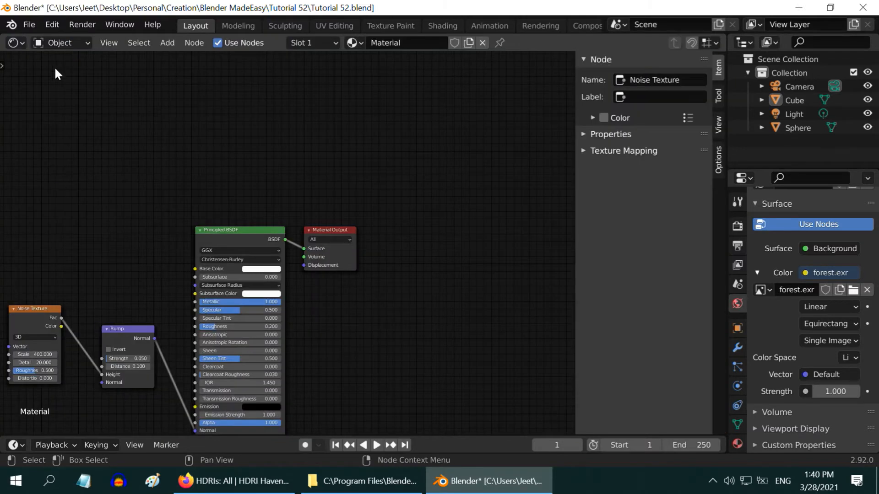
pyautogui.click(60, 42)
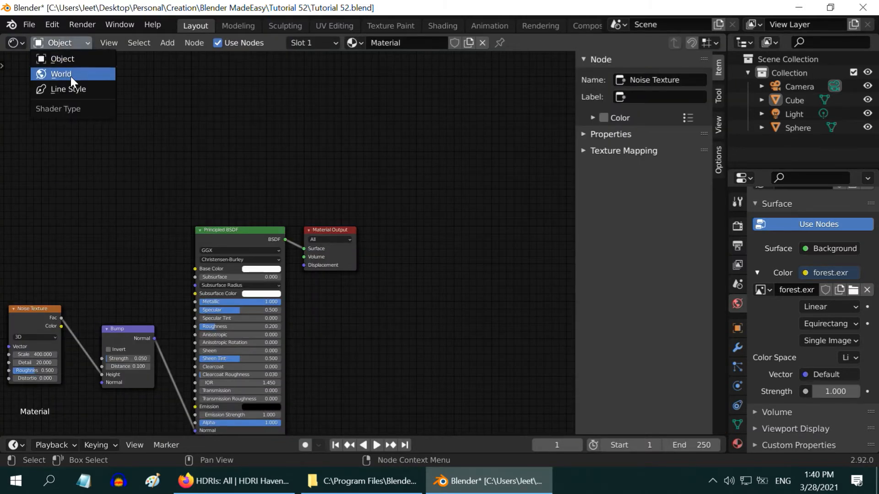
pyautogui.click(60, 73)
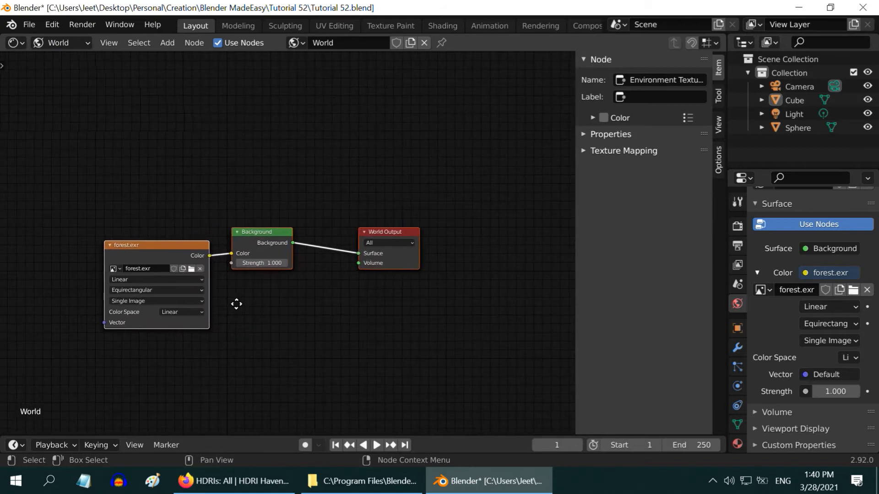
# Move the Background node aside and duplicate it with Shift+D below the first
pyautogui.click(262, 233)
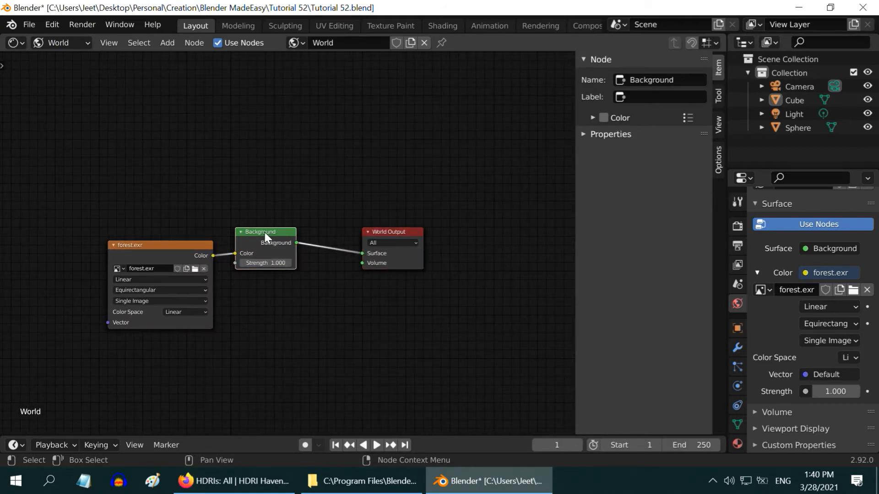
pyautogui.moveTo(265, 231); pyautogui.dragTo(293, 236)
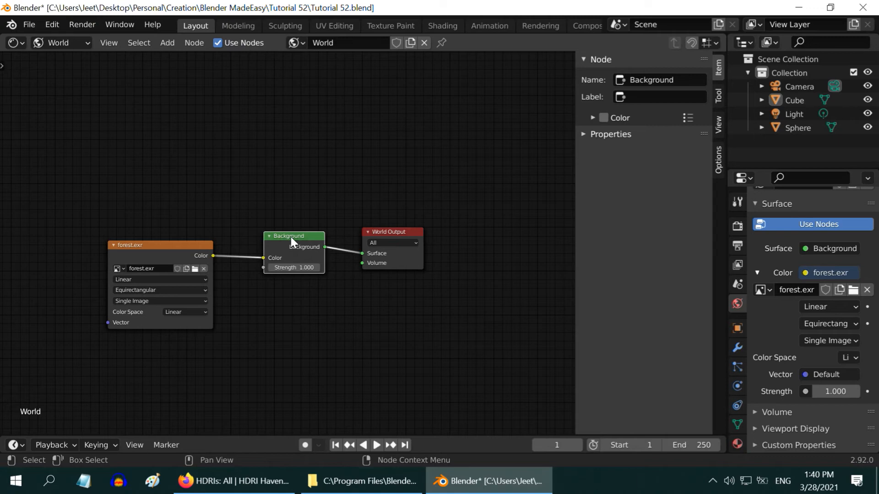
pyautogui.press('shift+d')
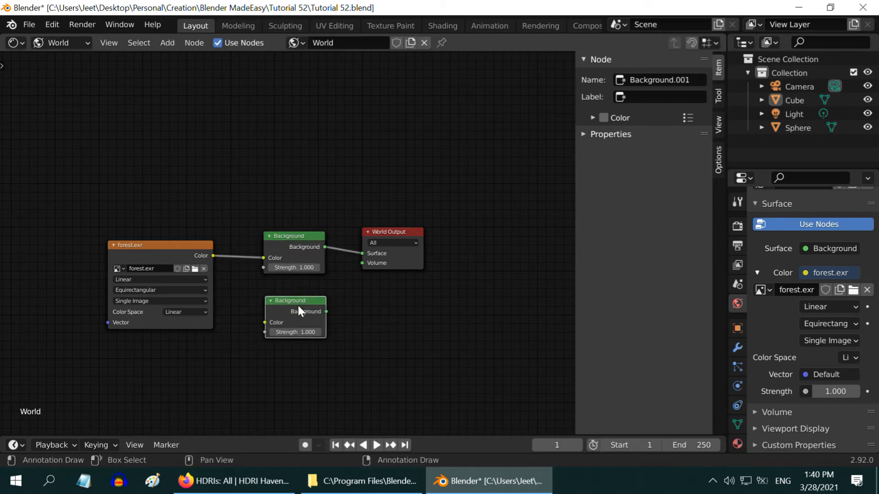
pyautogui.click(167, 42)
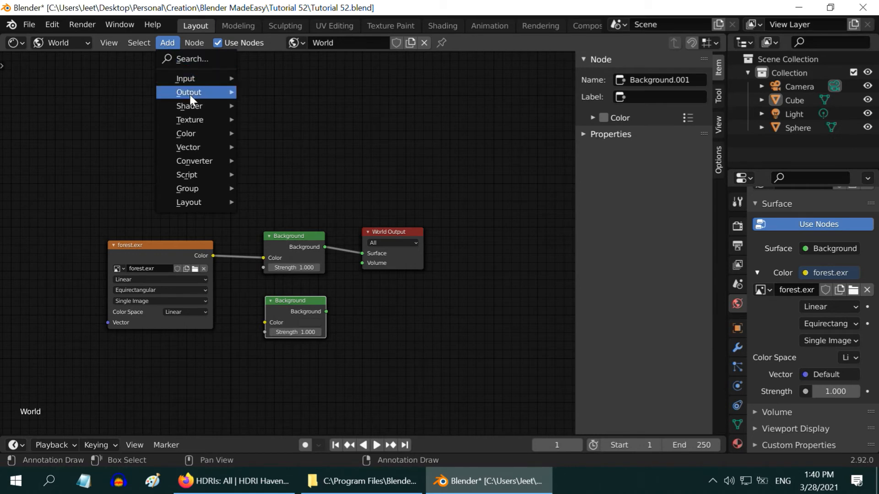
# Add a Mix Shader joining both Backgrounds and a Light Path node driving its factor via Is Camera Ray
pyautogui.click(189, 106)
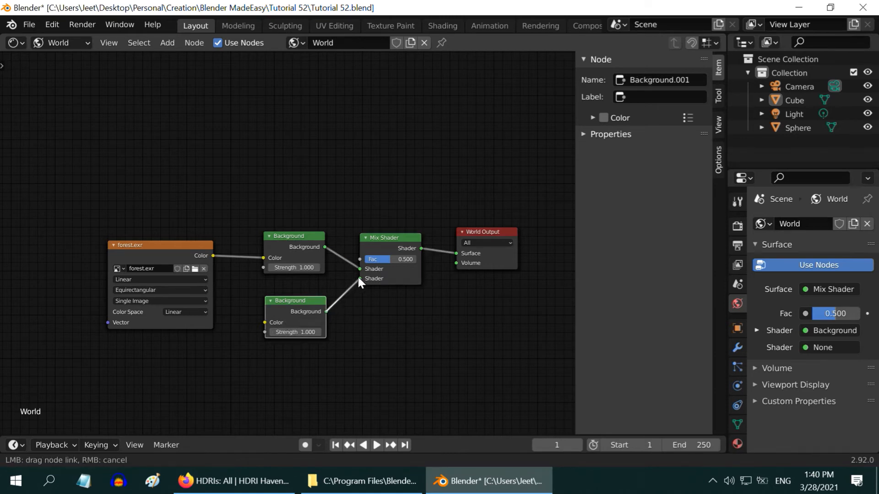
pyautogui.click(167, 42)
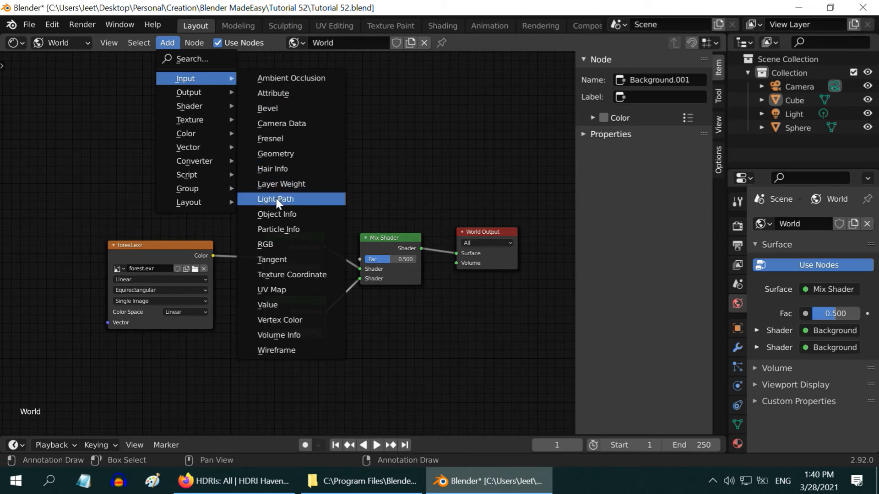
pyautogui.click(274, 200)
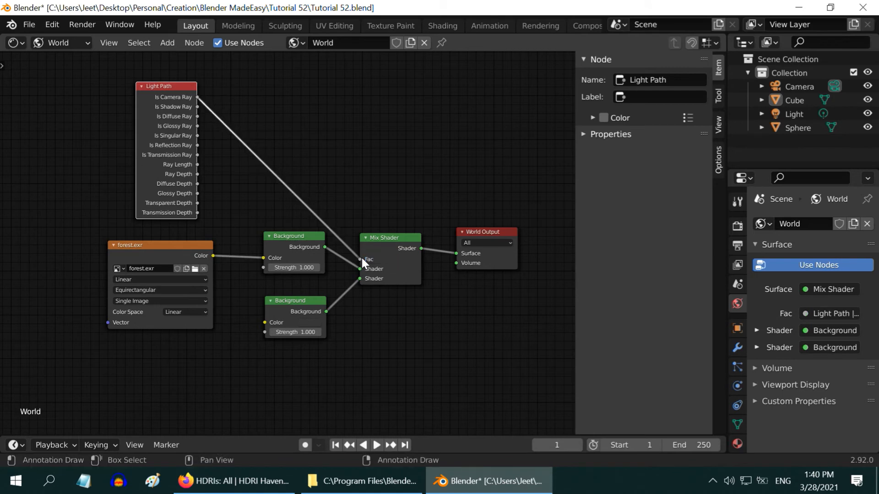
pyautogui.moveTo(394, 282)
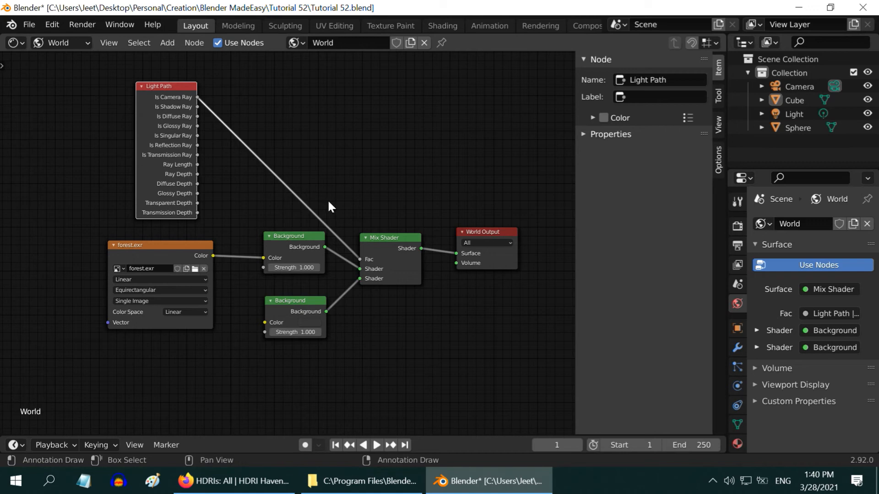
pyautogui.moveTo(256, 344)
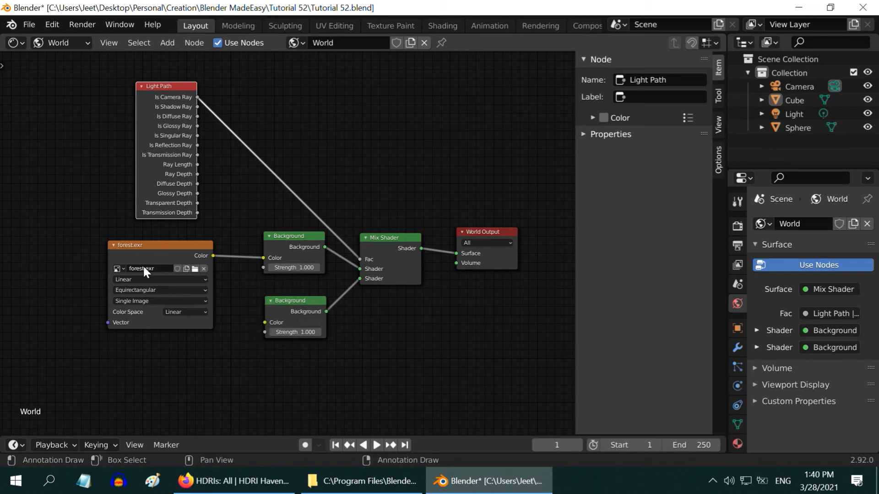
pyautogui.moveTo(23, 51)
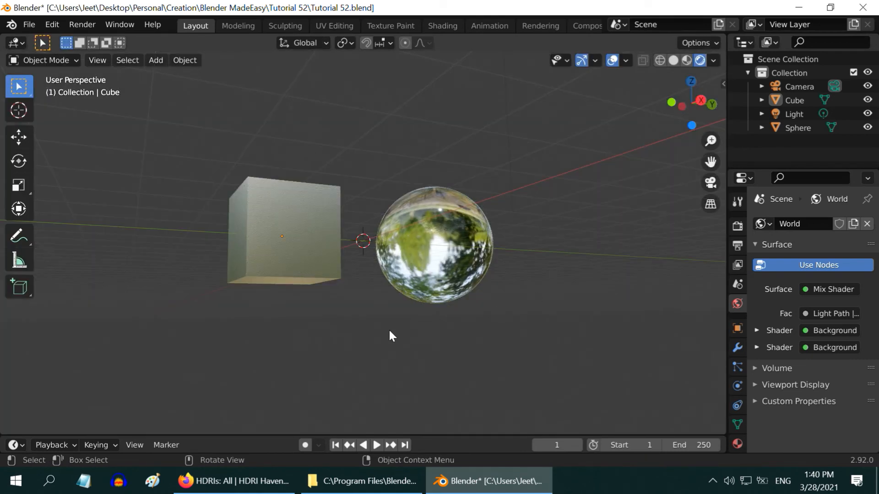
pyautogui.moveTo(599, 268)
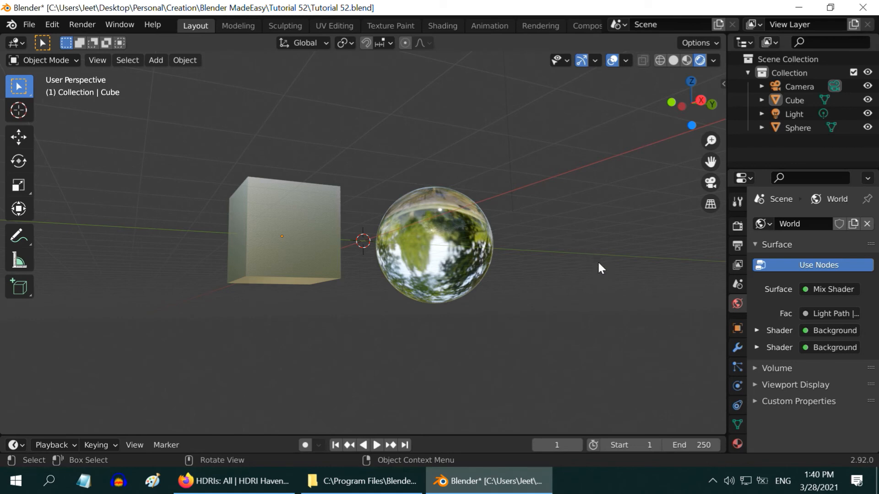
# Expand the second world Background shader and bring up its Color swatch for adjustment
pyautogui.click(758, 347)
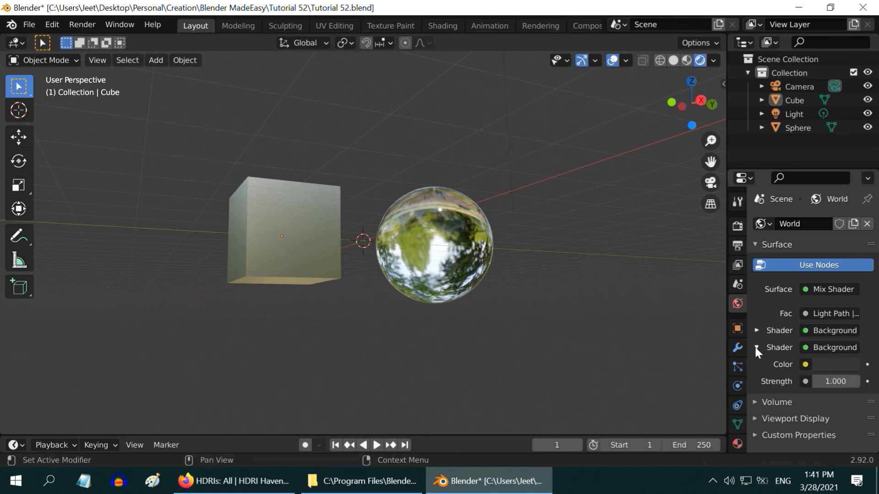
pyautogui.click(807, 364)
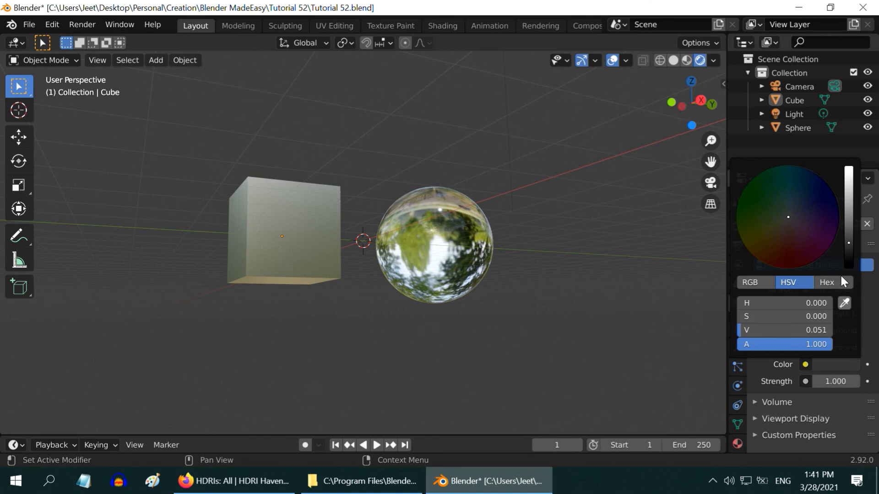